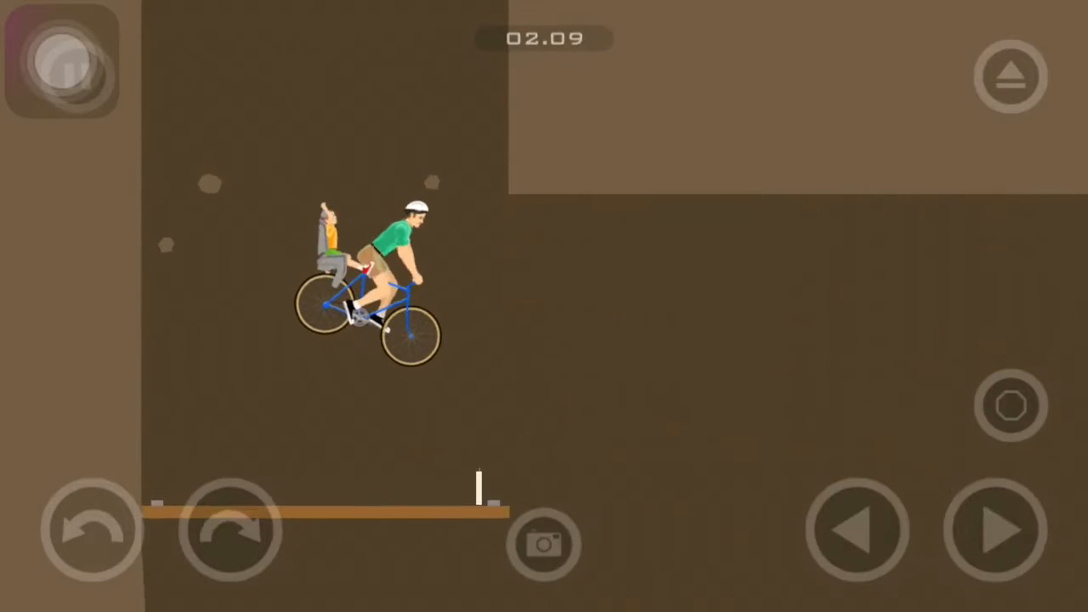
# - Accelerate off the ledge and ride onto the rope-hung wooden platform
pyautogui.click(992, 530)
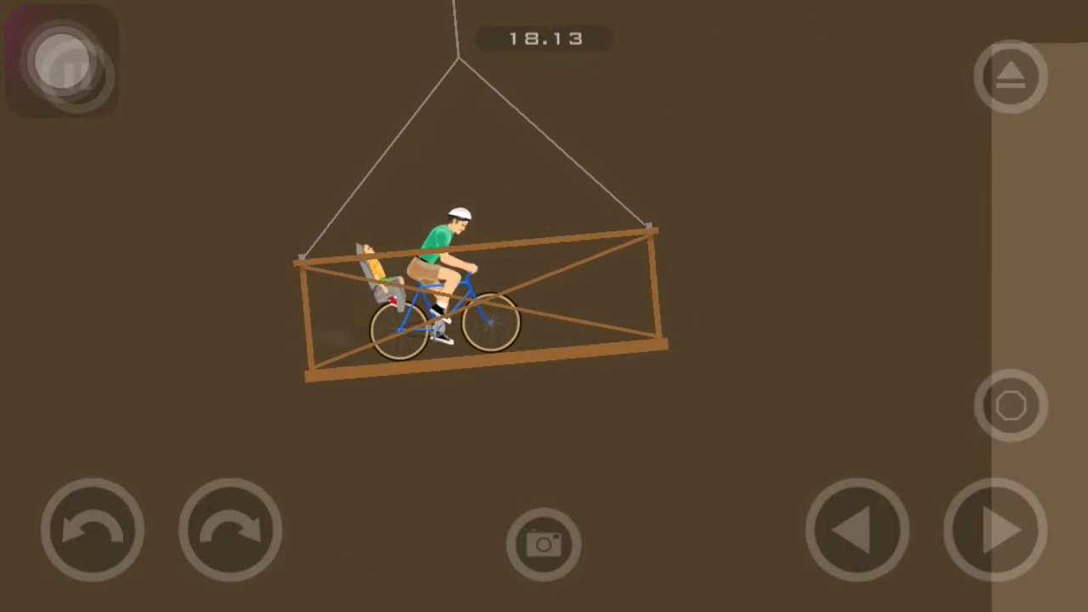
# - Ride off the platform, over the mound and pedal down the steep dirt slope
pyautogui.click(995, 531)
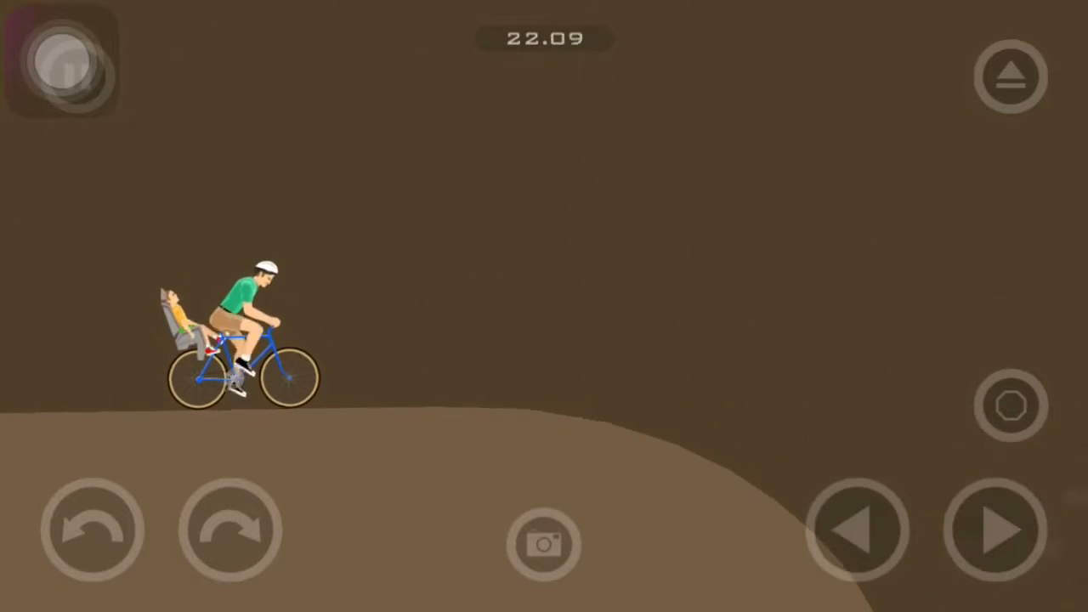
pyautogui.click(996, 530)
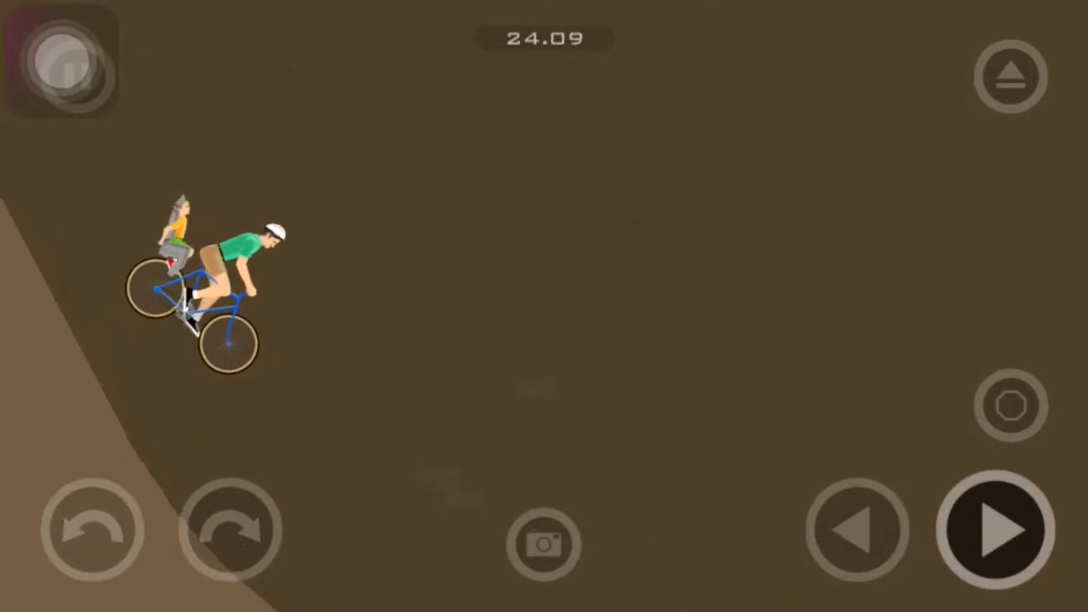
pyautogui.click(231, 529)
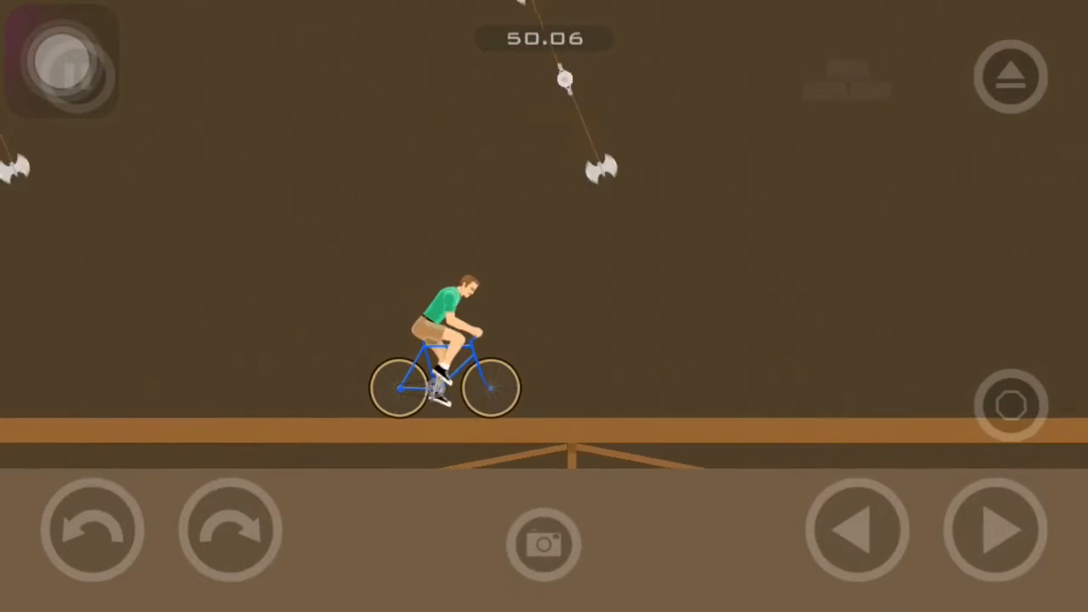
# - Accelerate along the wooden bridge beneath the swinging axes
pyautogui.click(856, 531)
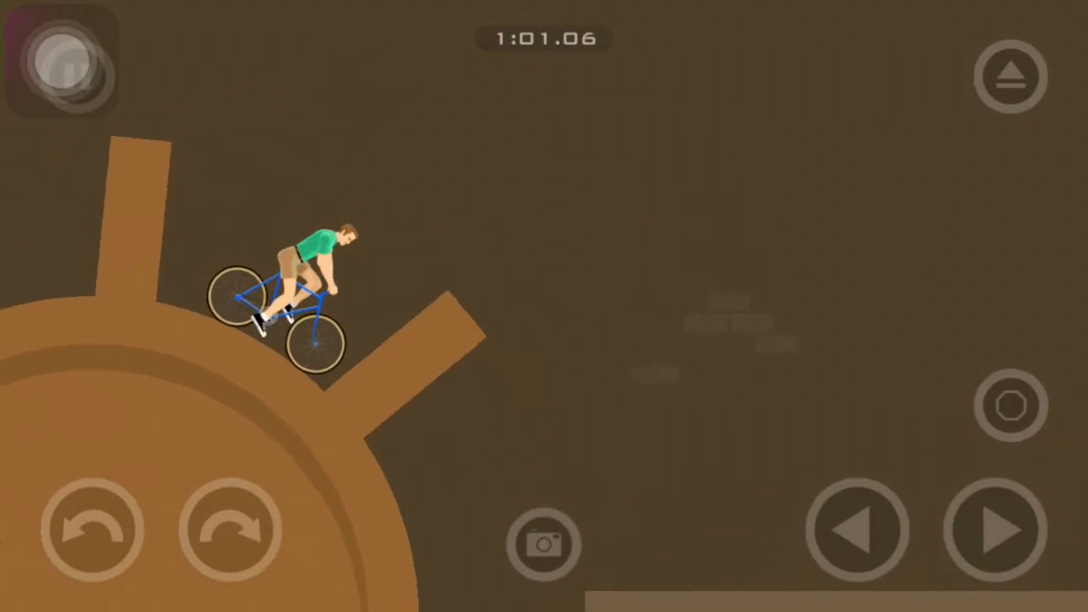
# - Cross the rotating wheel, brake on the slope, then pedal past the arrow sign over the hill
pyautogui.click(859, 527)
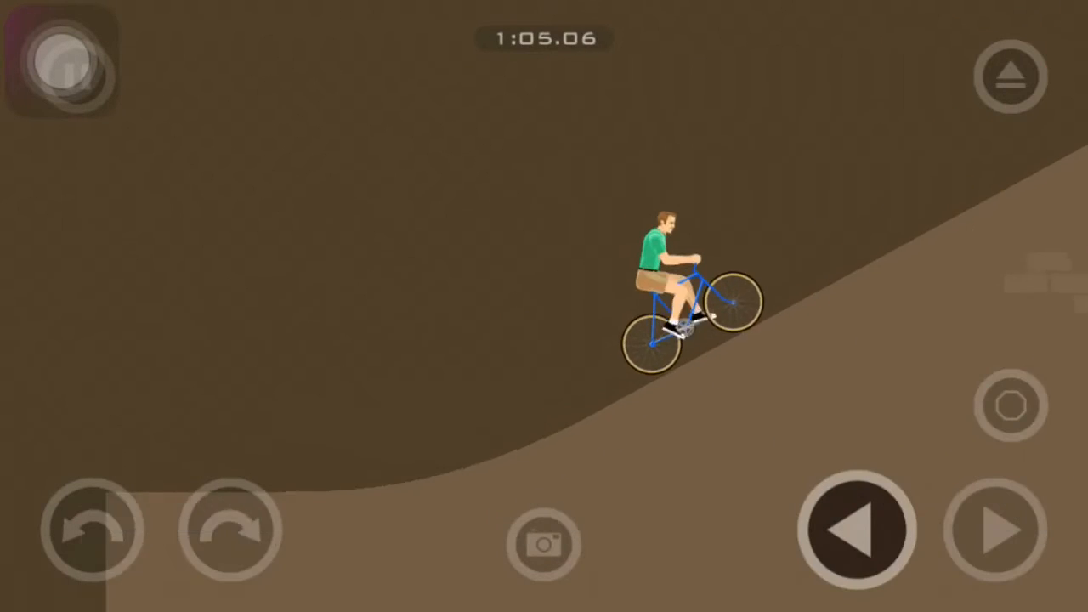
pyautogui.click(990, 531)
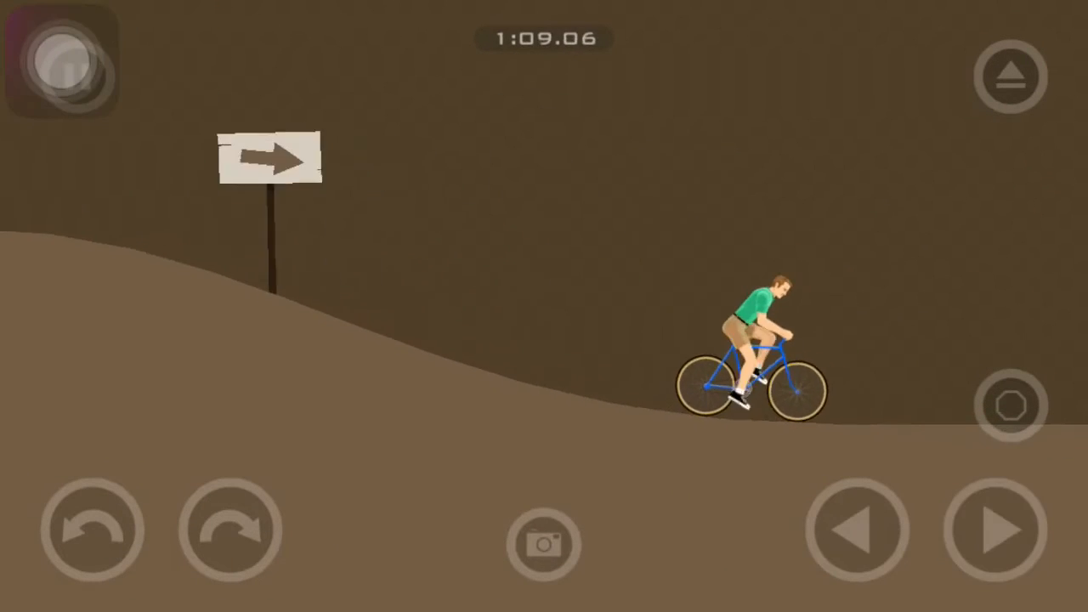
pyautogui.click(993, 528)
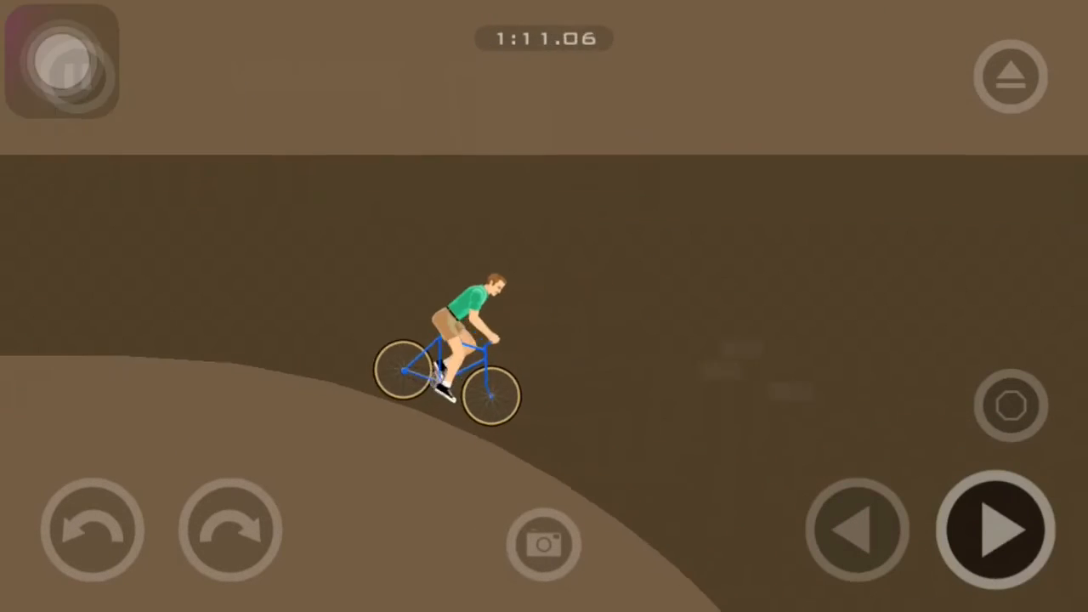